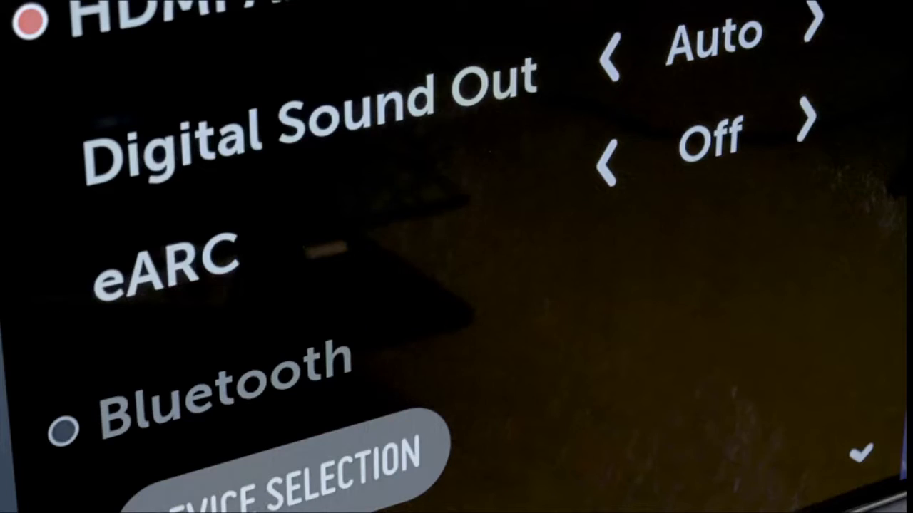
Step: Preview Netflix's continue-watching and trending shows on the home bar
left_click(806, 128)
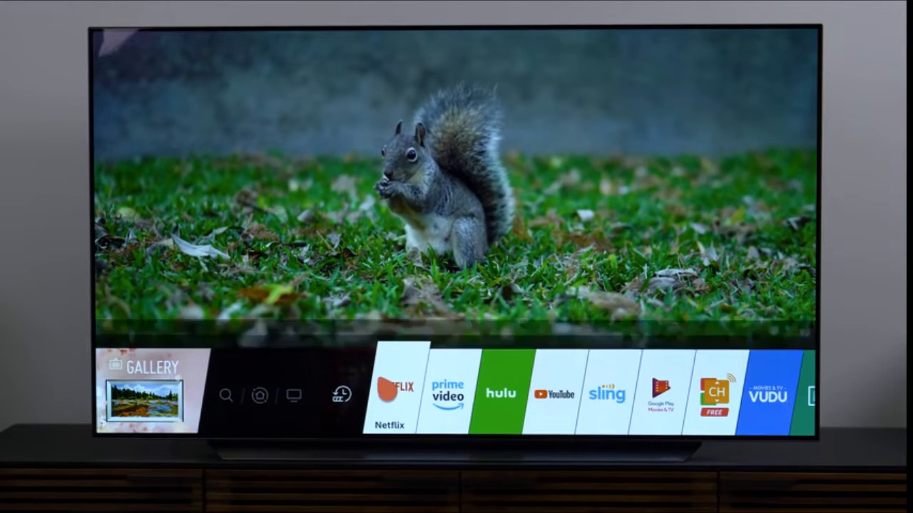
left_click(391, 394)
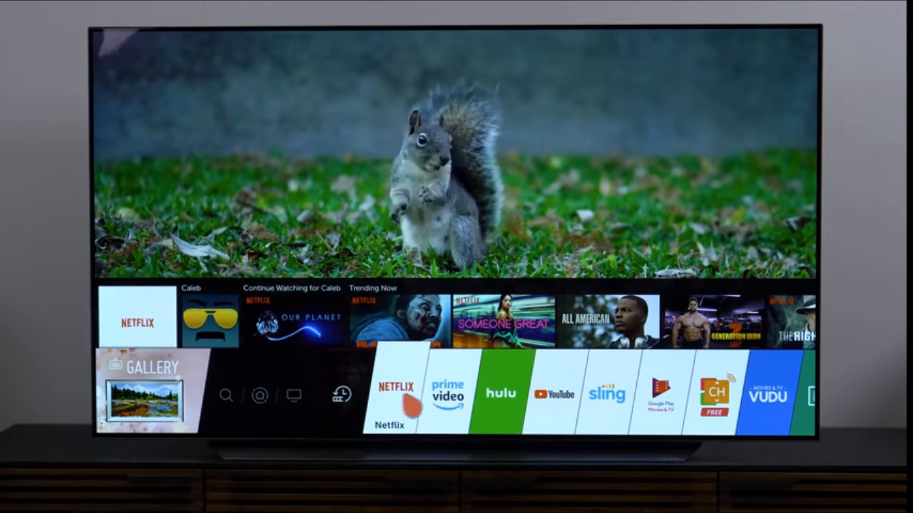
left_click(448, 394)
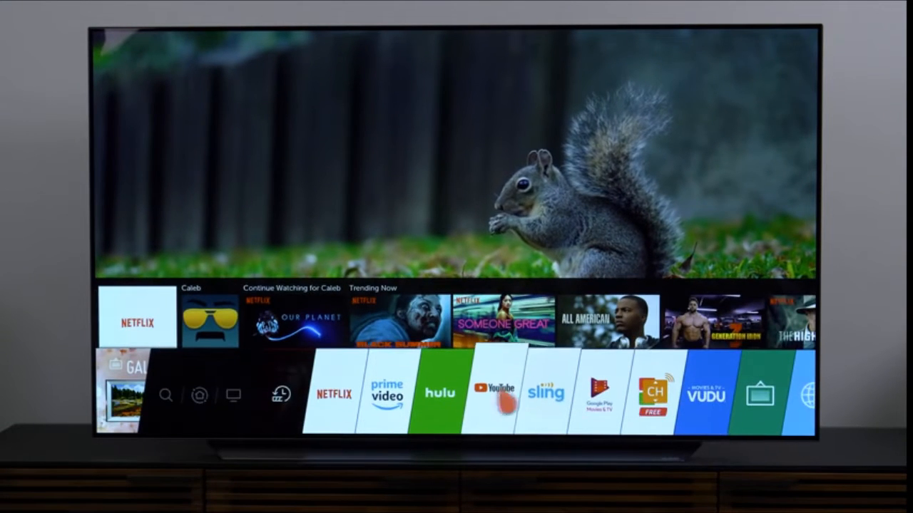
Step: Move Hulu ahead of Prime Video and enter the home bar's edit mode
left_click(487, 396)
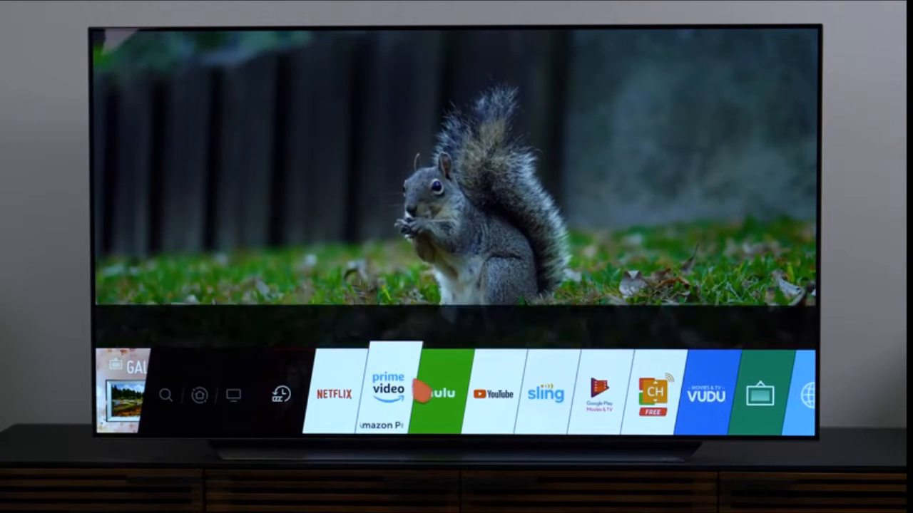
left_click(435, 395)
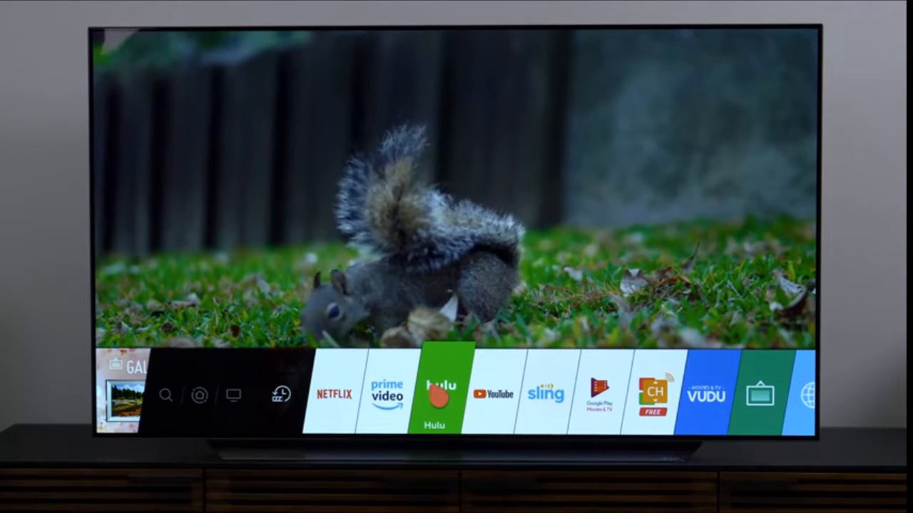
left_click(545, 395)
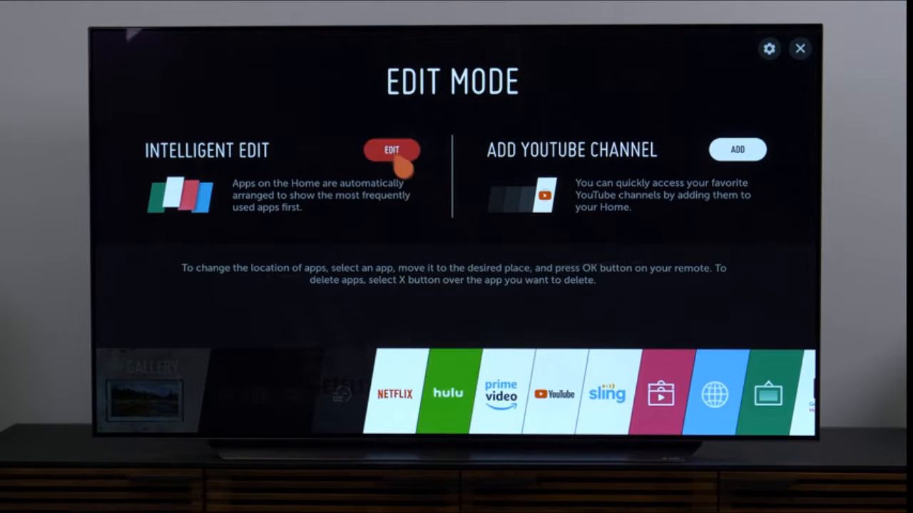
Step: Apply Intelligent Edit to sort home apps by usage: YouTube, LG Content Store, Netflix, Hulu
left_click(392, 150)
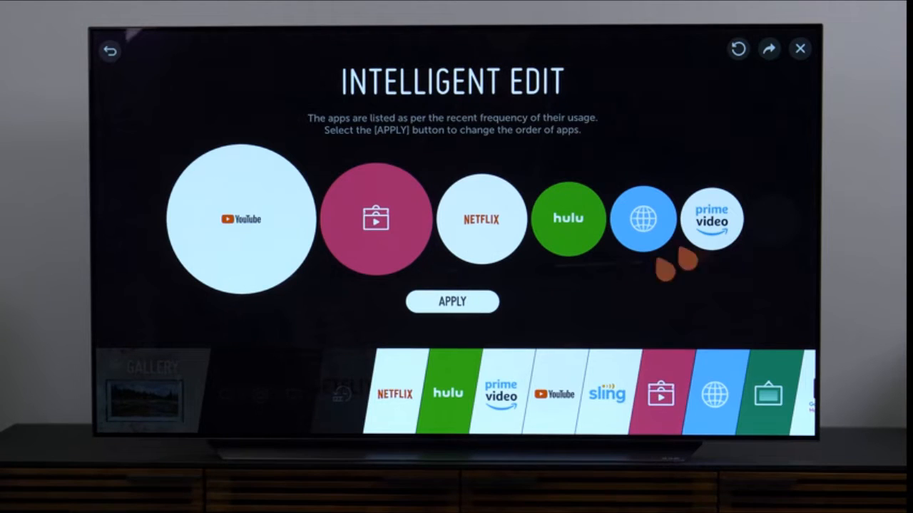
left_click(452, 301)
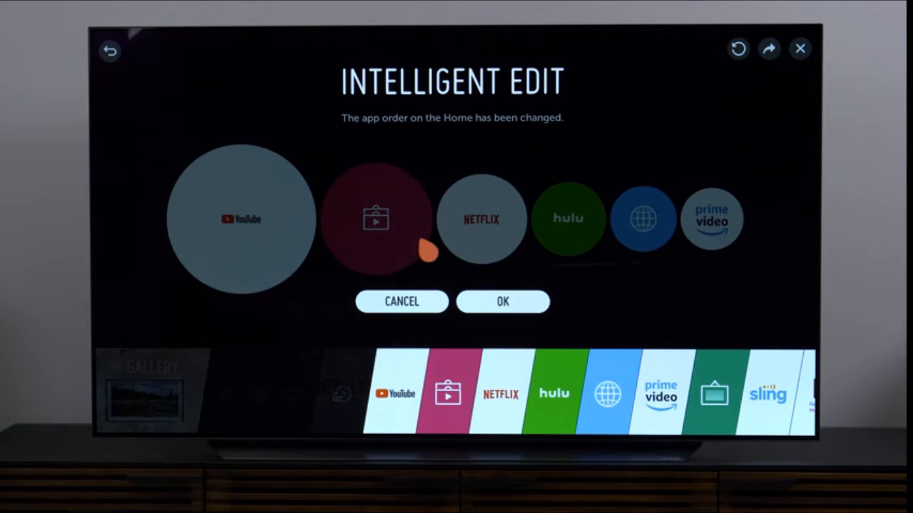
mouse_move(235, 271)
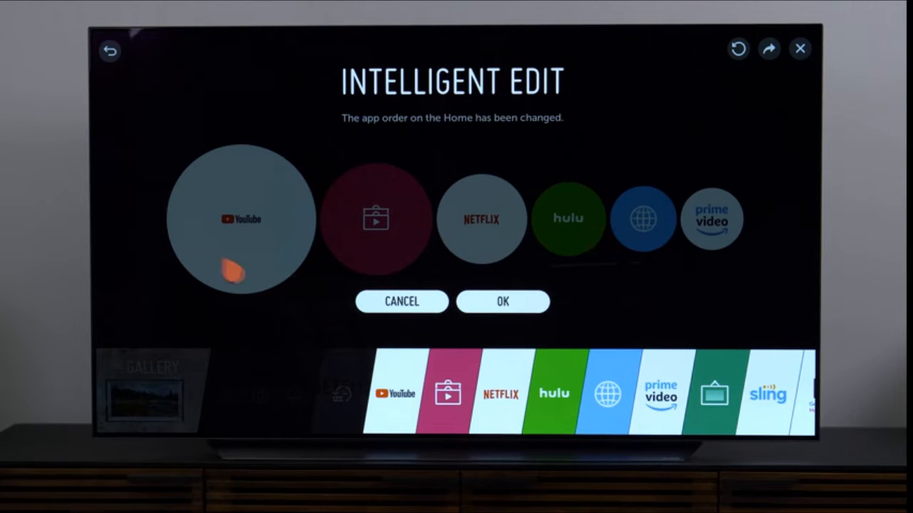
left_click(502, 302)
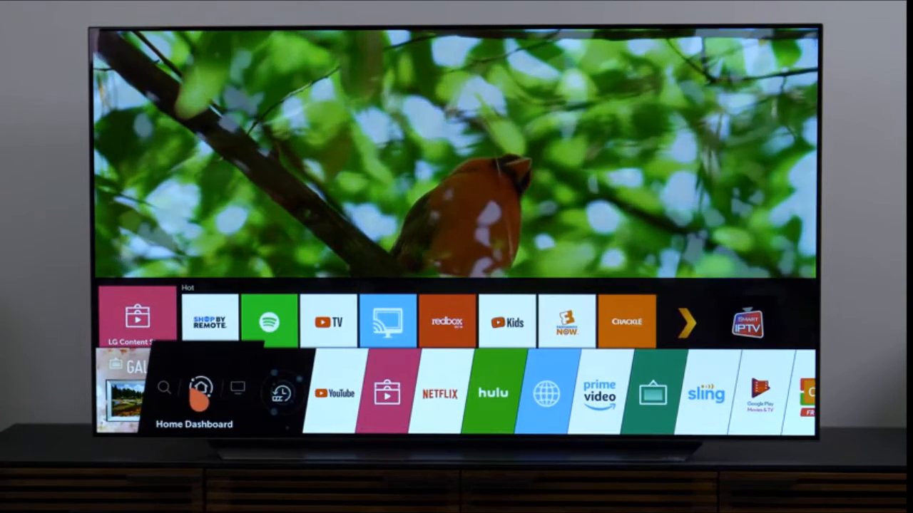
left_click(203, 391)
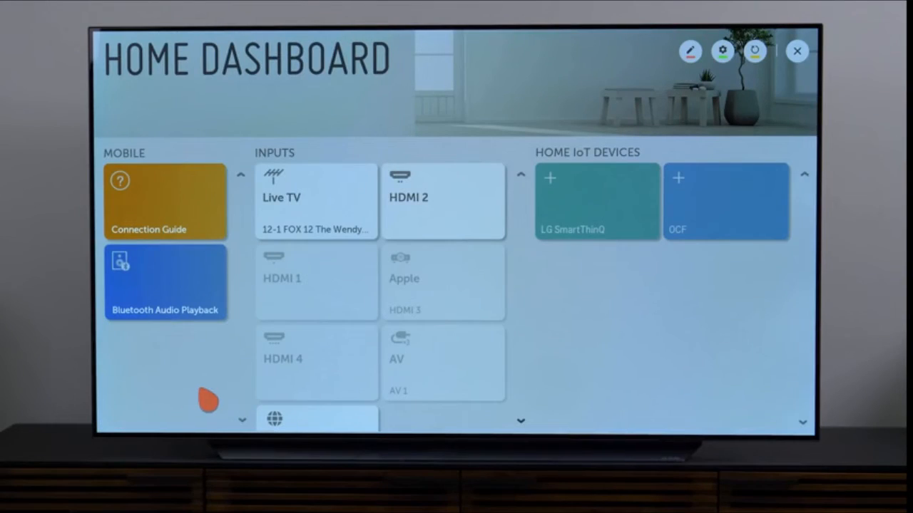
mouse_move(558, 353)
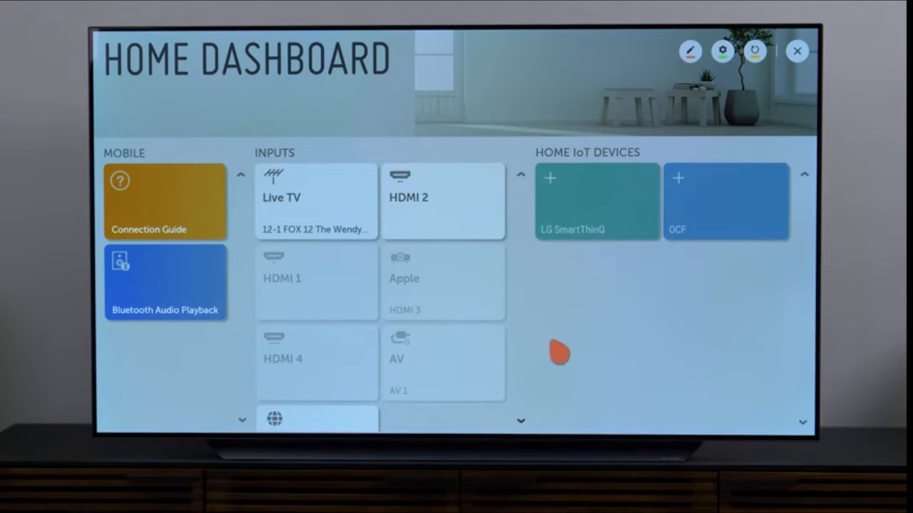
mouse_move(540, 378)
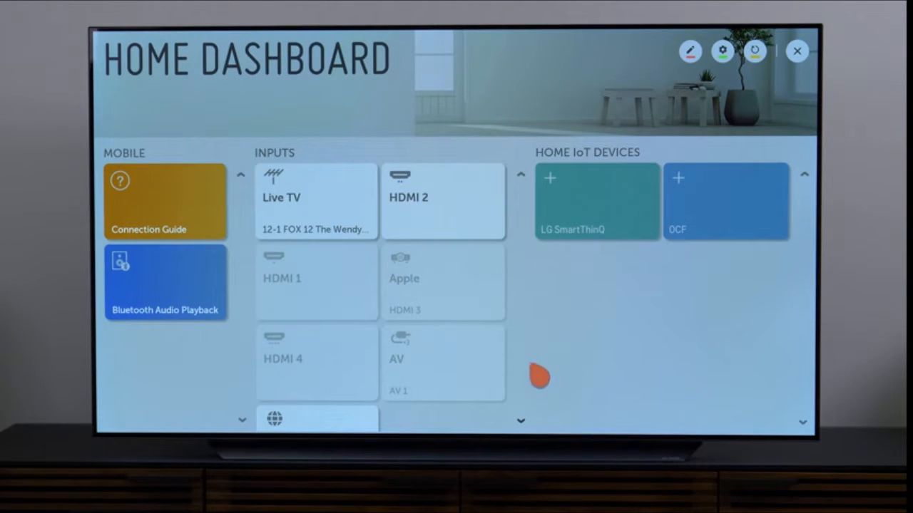
mouse_move(442, 214)
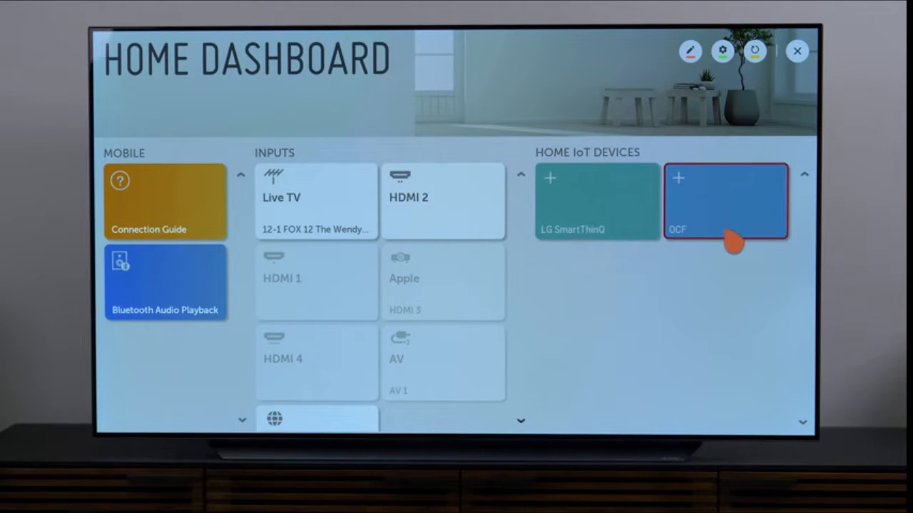
left_click(726, 201)
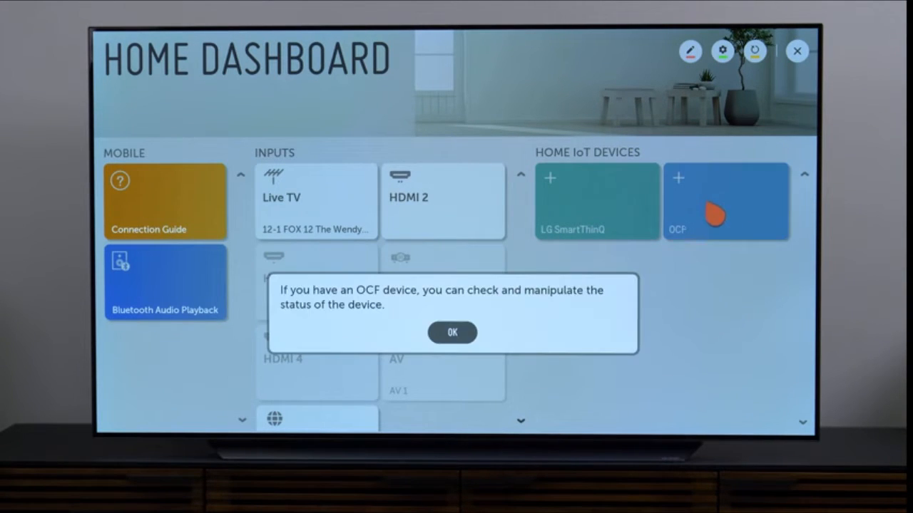
left_click(451, 333)
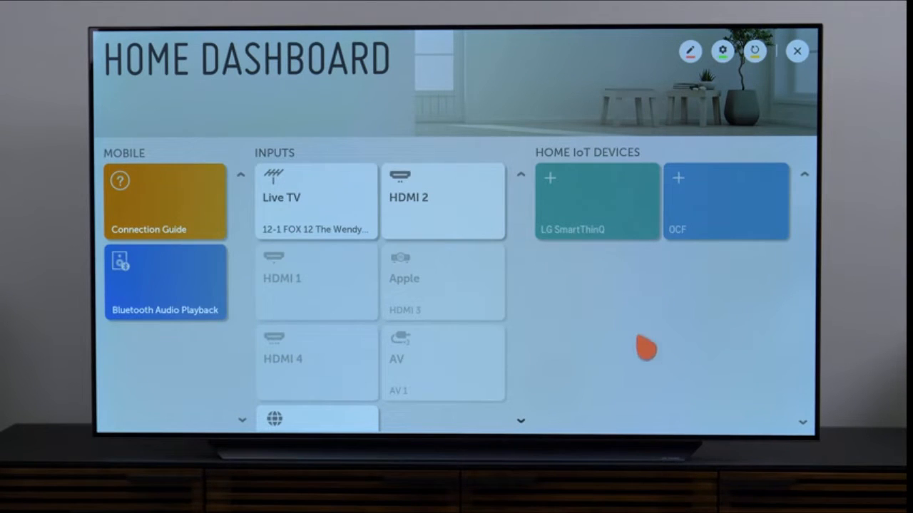
mouse_move(652, 328)
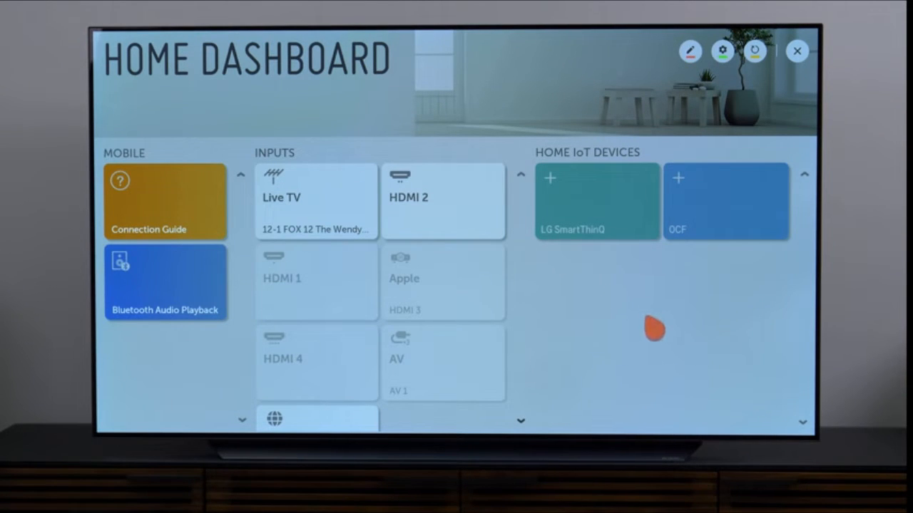
mouse_move(647, 339)
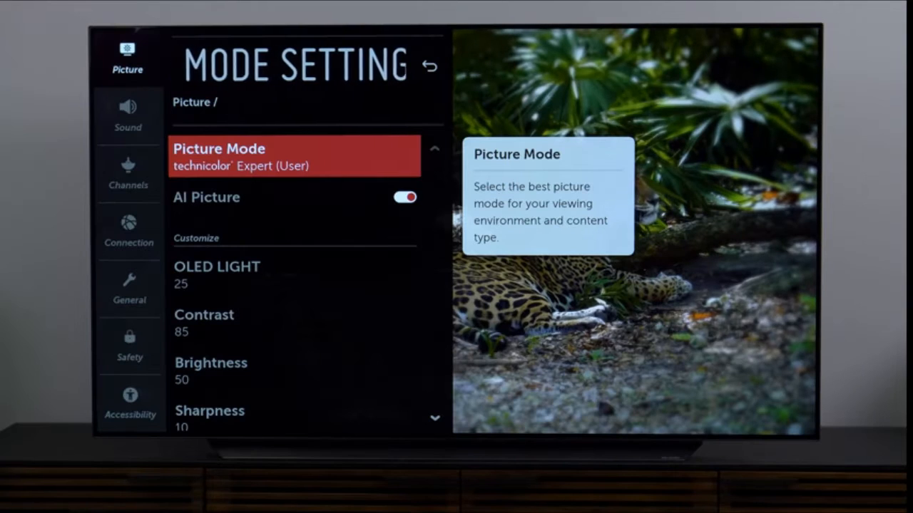
Step: Browse the Picture Mode list of Vivid, Sports and technicolor Expert, leaving Expert active
left_click(292, 156)
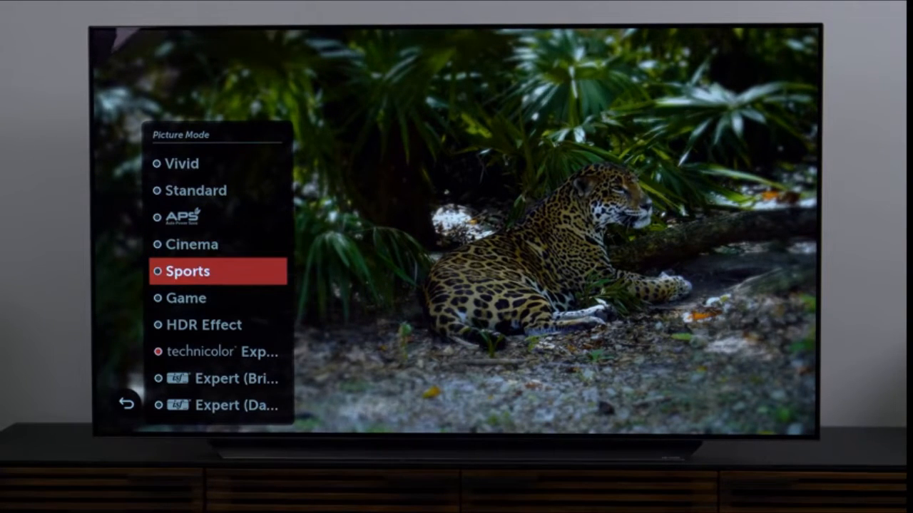
left_click(221, 352)
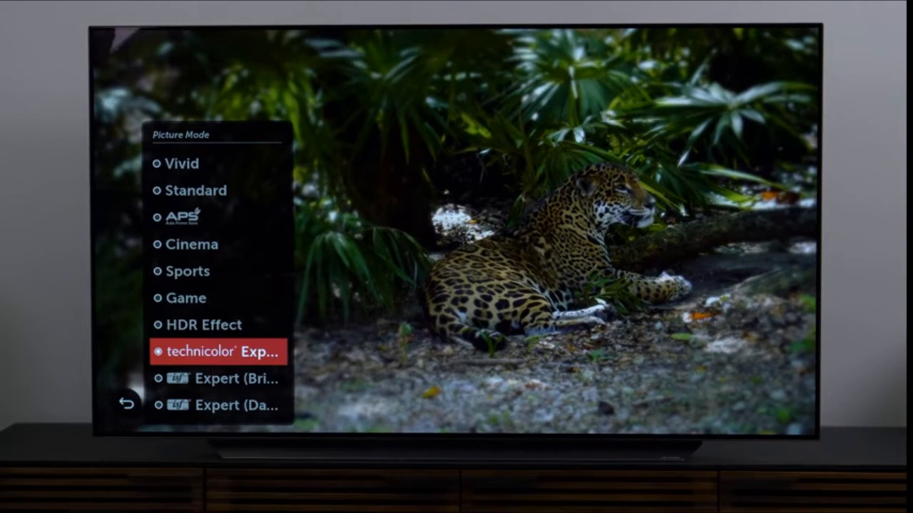